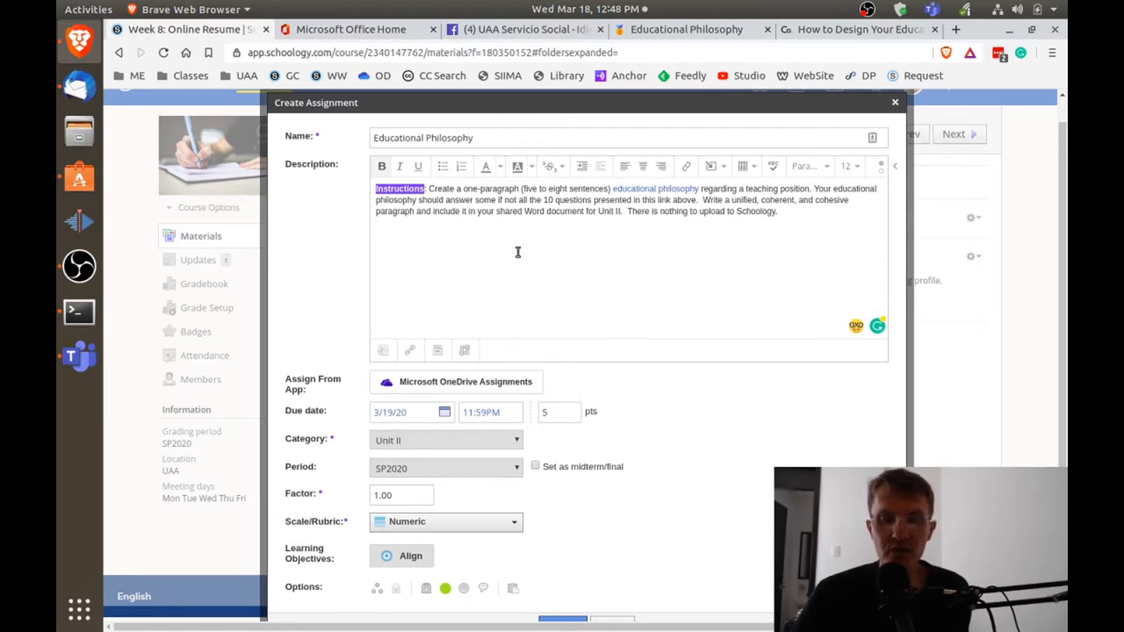
Bring up the ThoughtCo educational philosophy article and read through its first questions
left_click(856, 29)
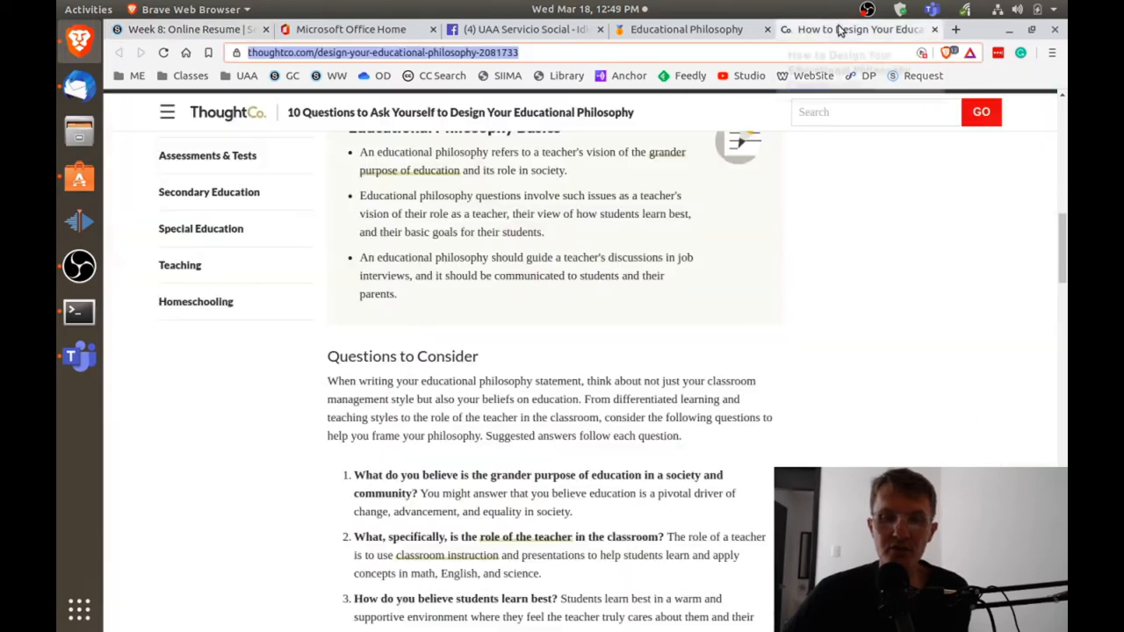
scroll("down", 3)
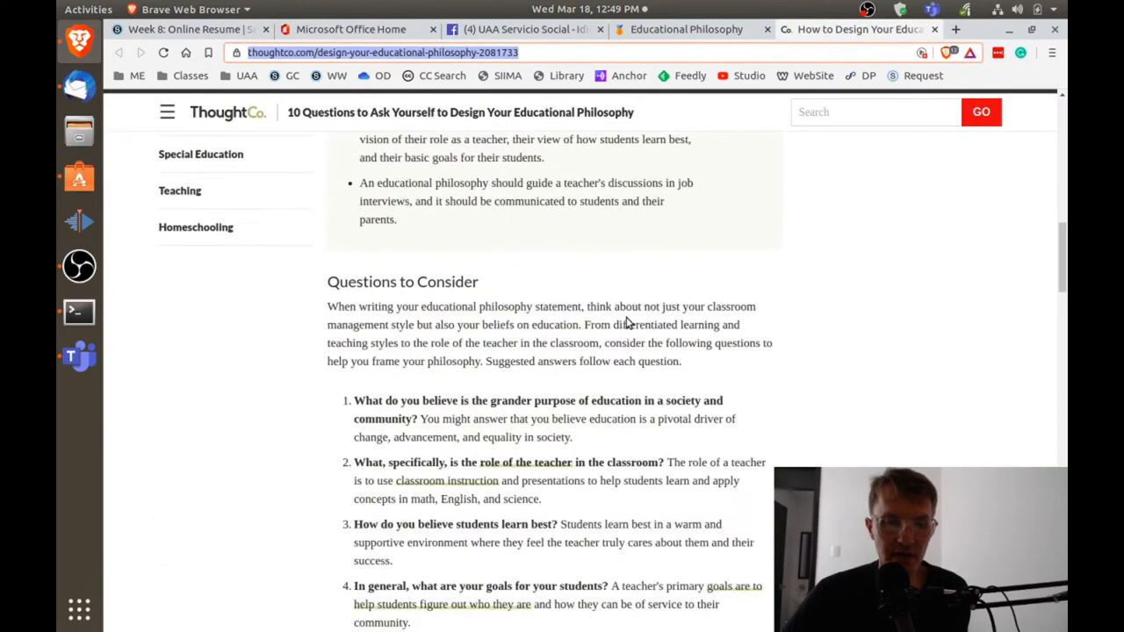
scroll("down", 3)
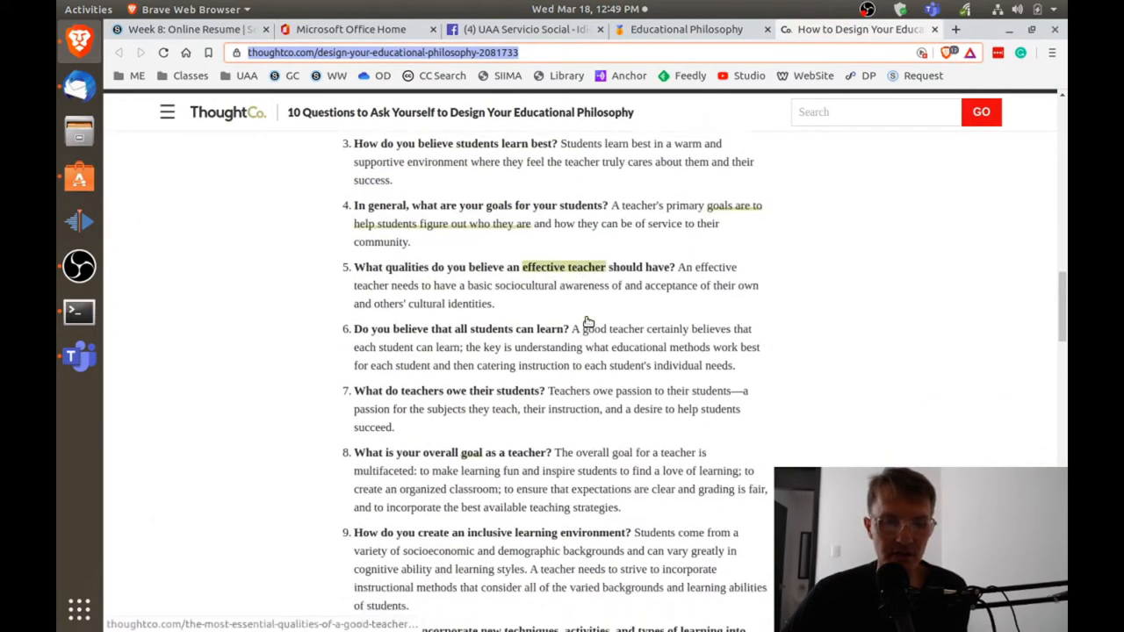
scroll("down", 3)
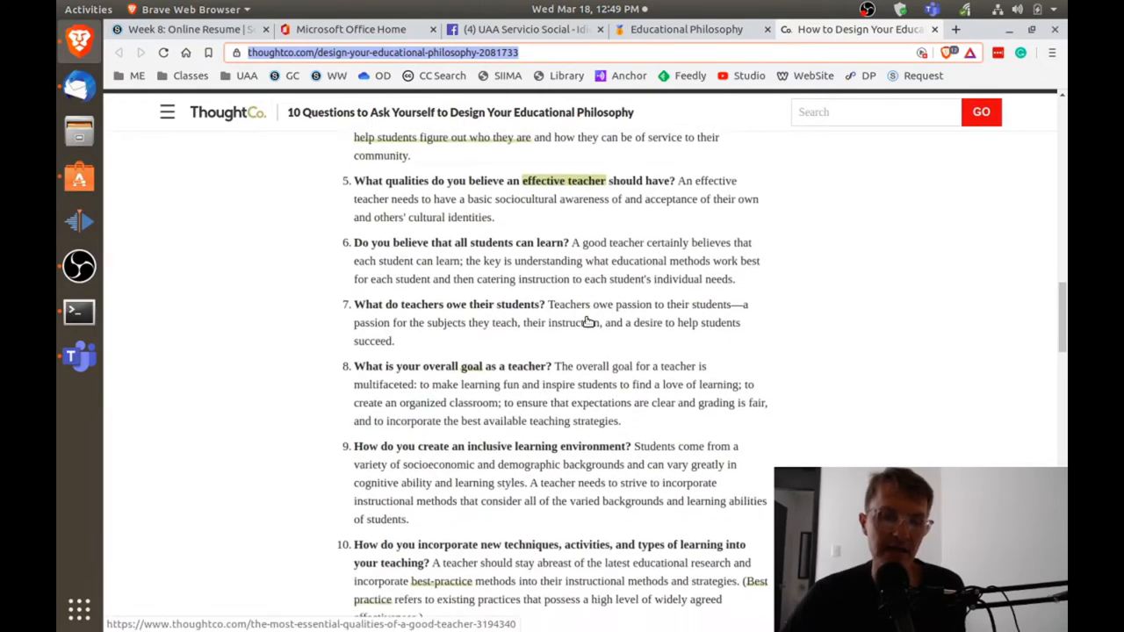
scroll("down", 3)
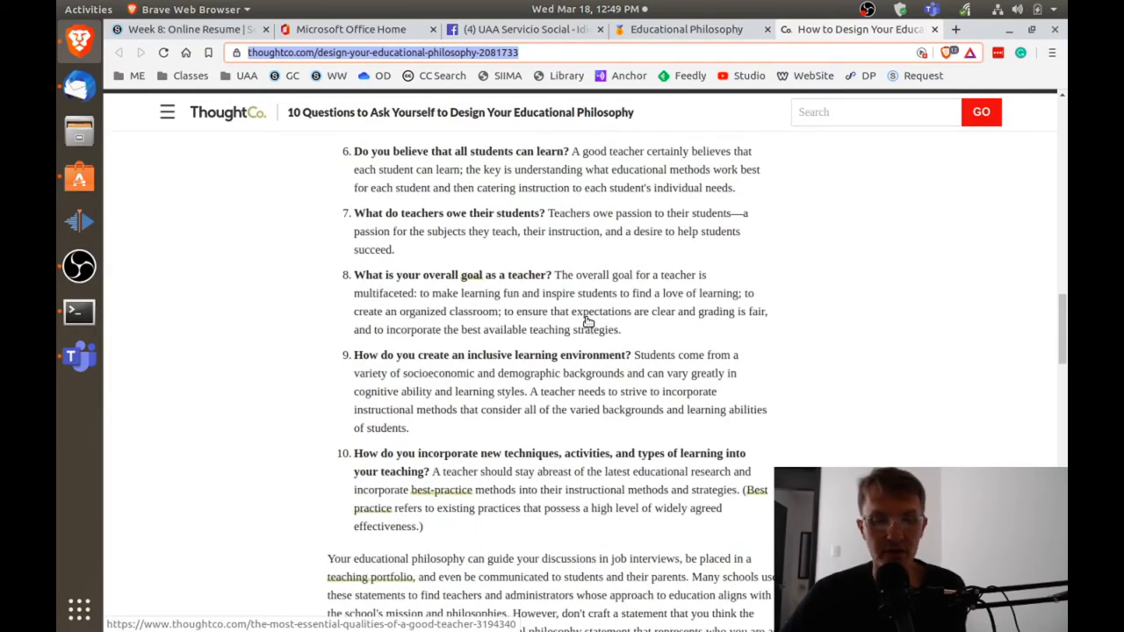
scroll("up", 3)
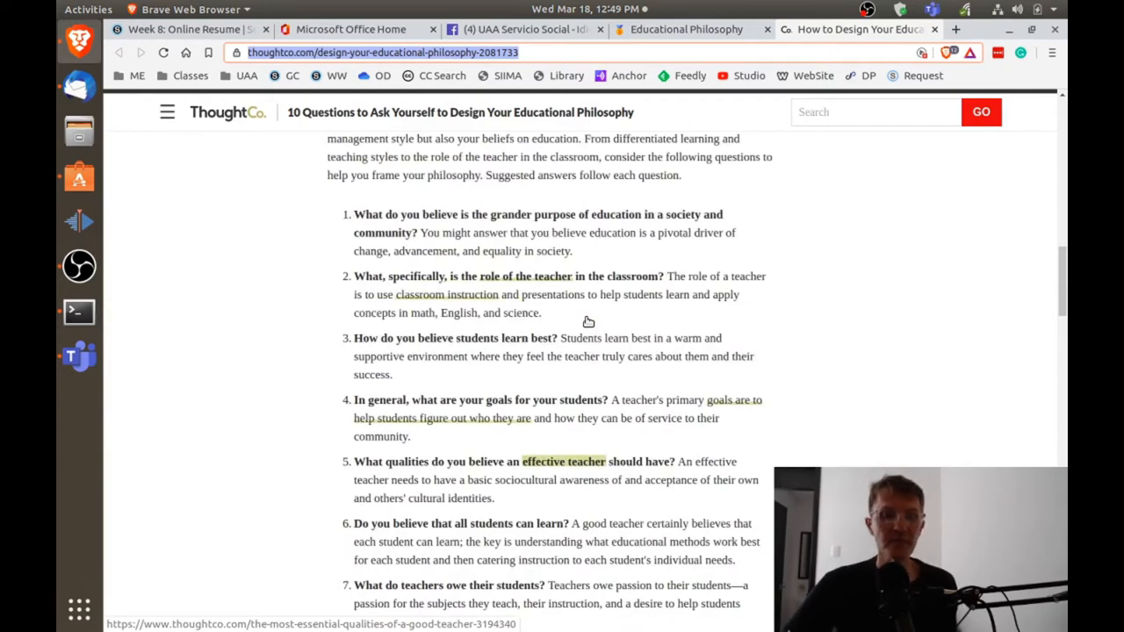
scroll("down", 3)
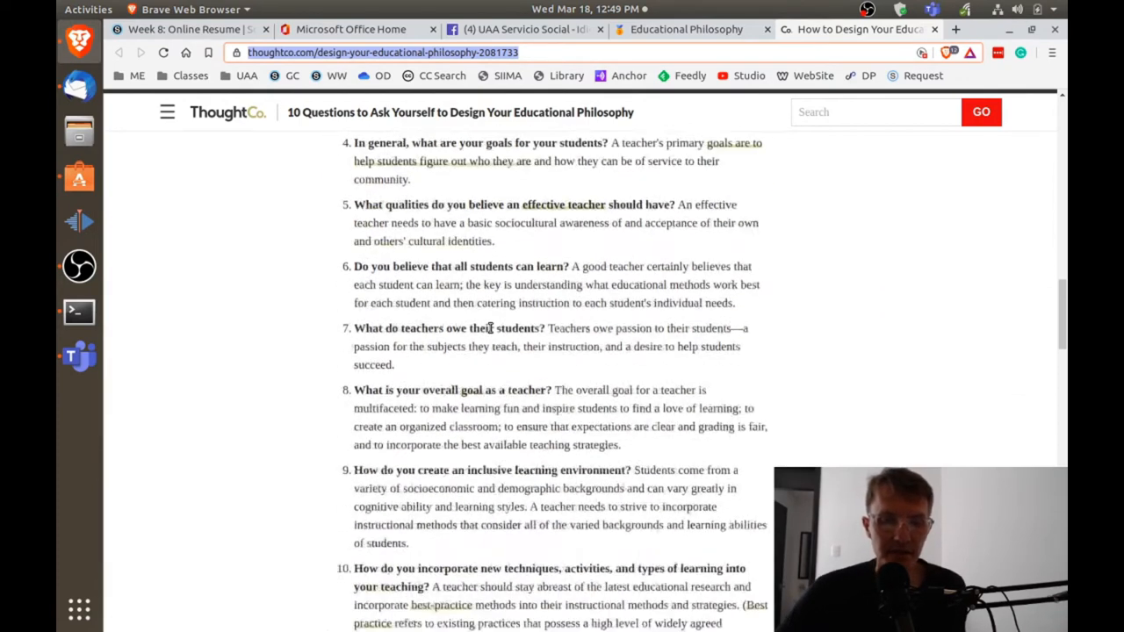
scroll("down", 3)
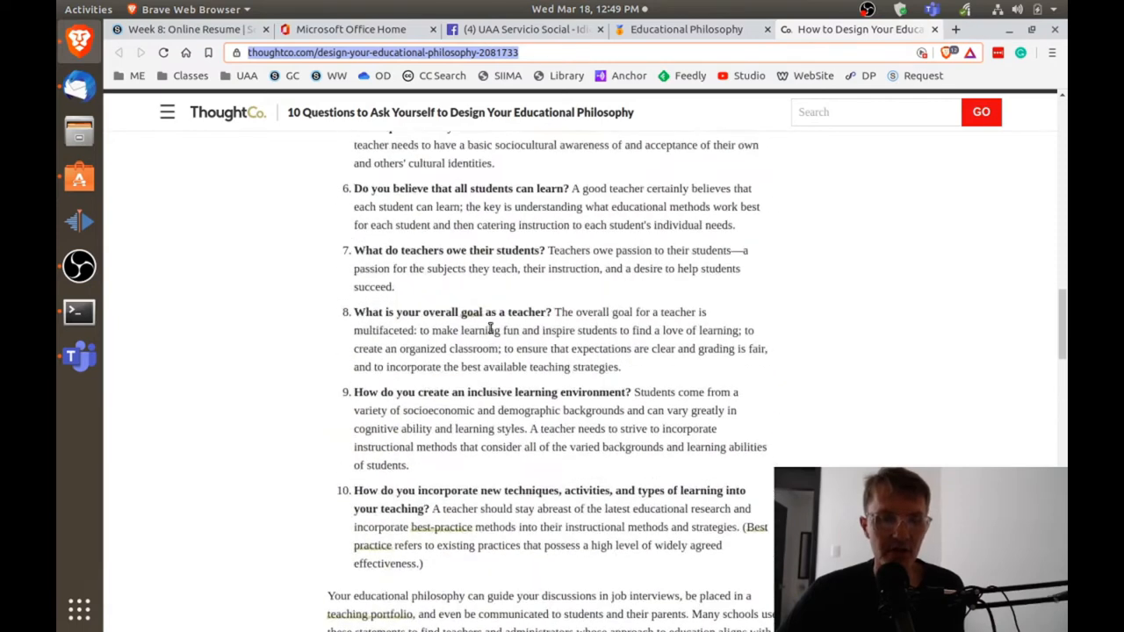
scroll("up", 3)
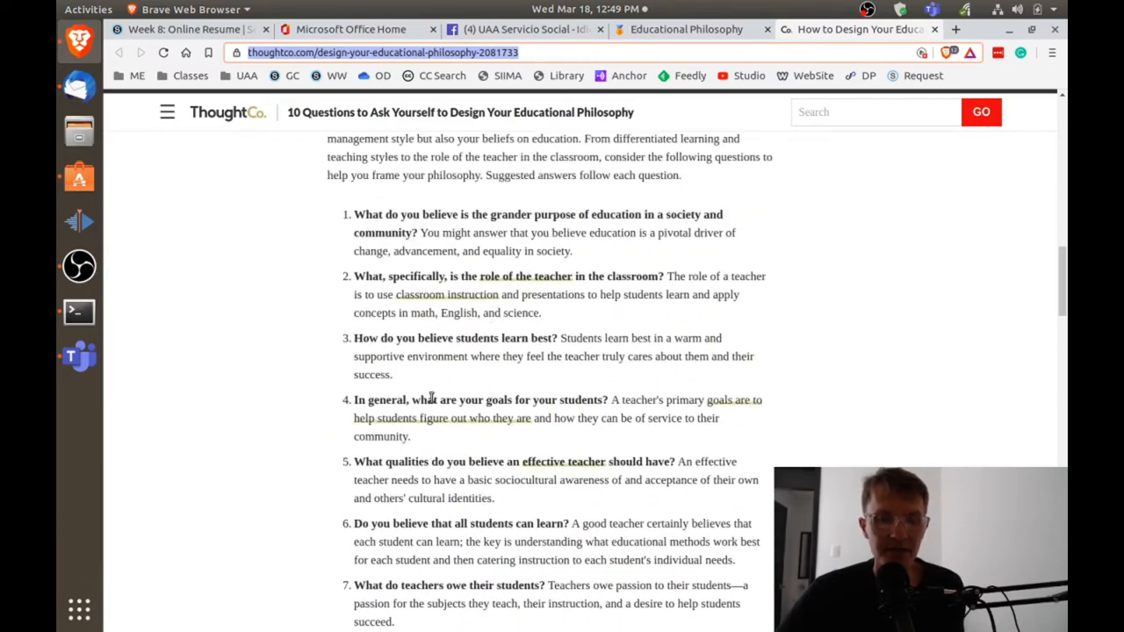
mouse_move(446, 389)
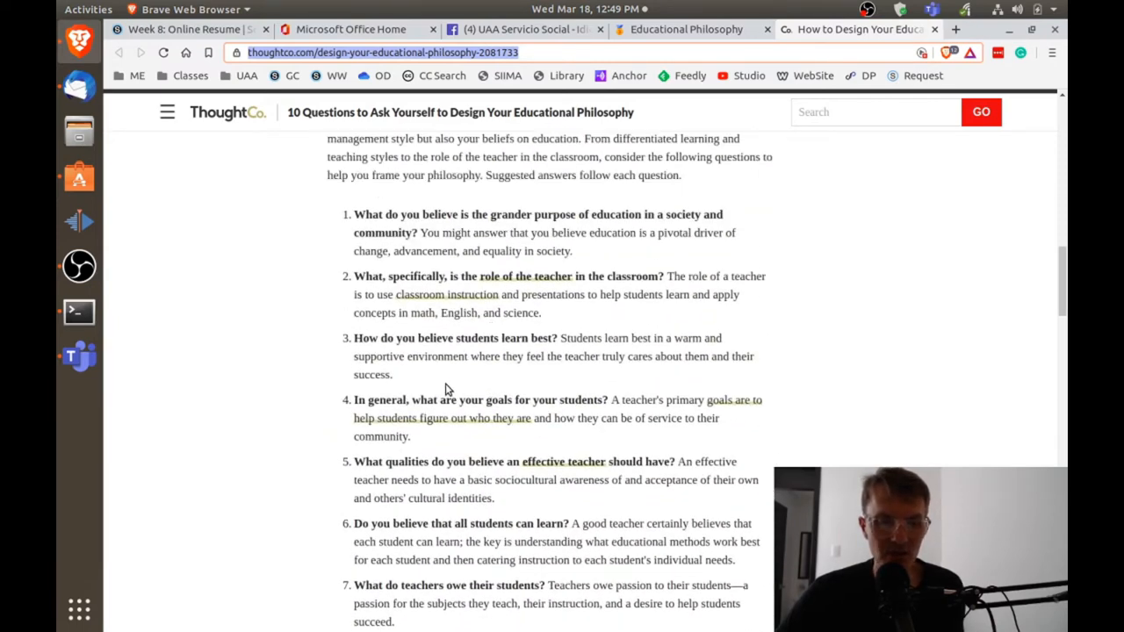
Read the remaining questions and suggested answers down to the closing advice paragraph
scroll("down", 3)
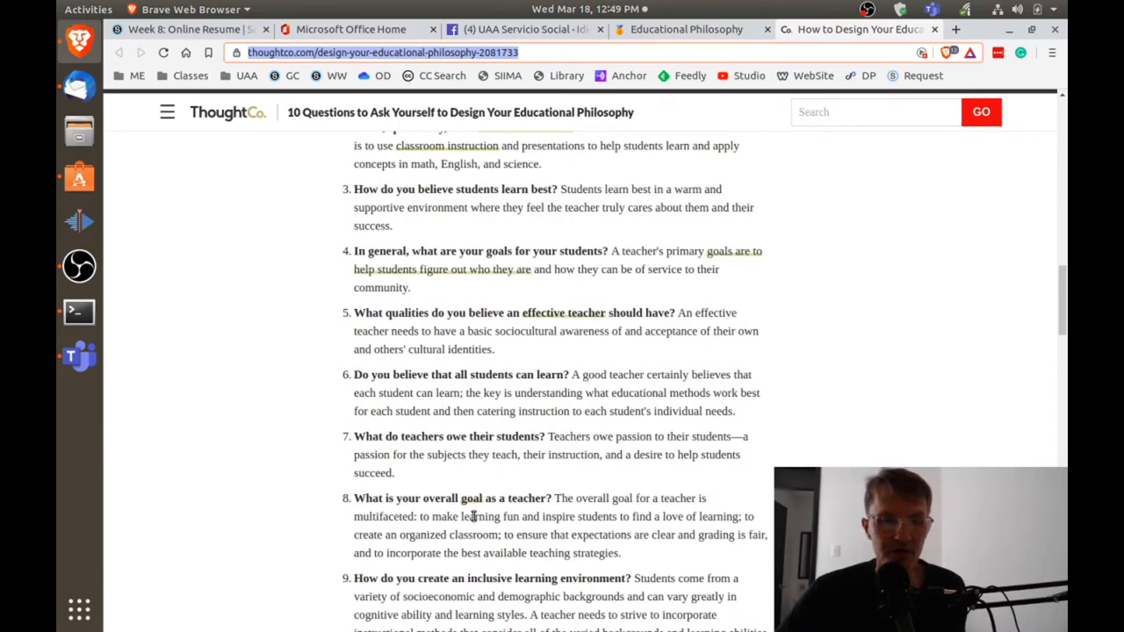
scroll("down", 3)
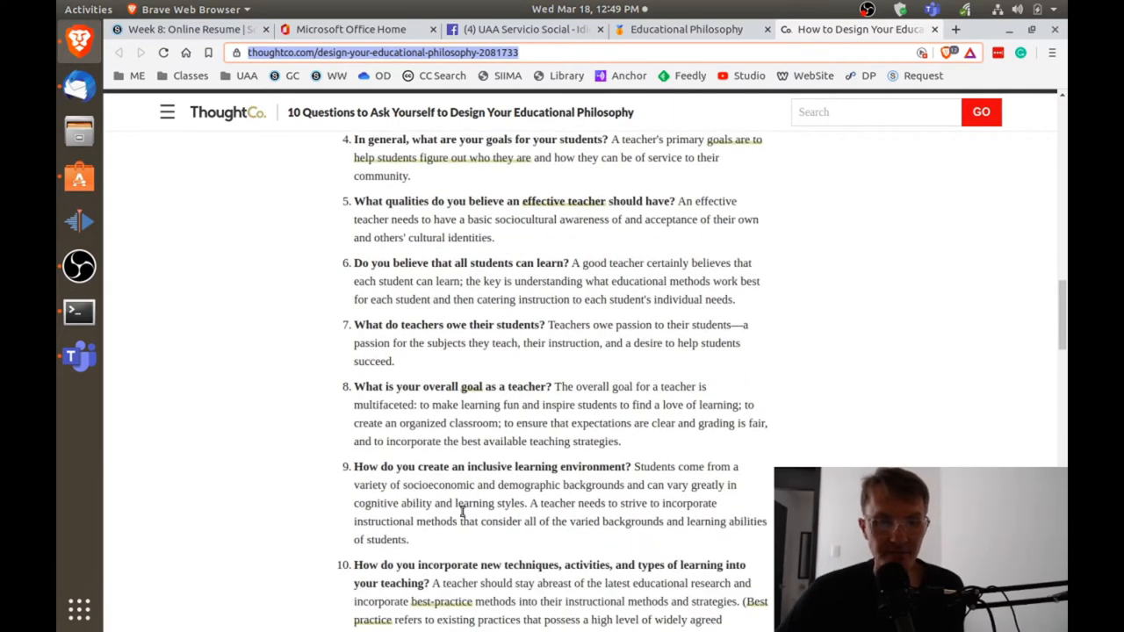
scroll("down", 3)
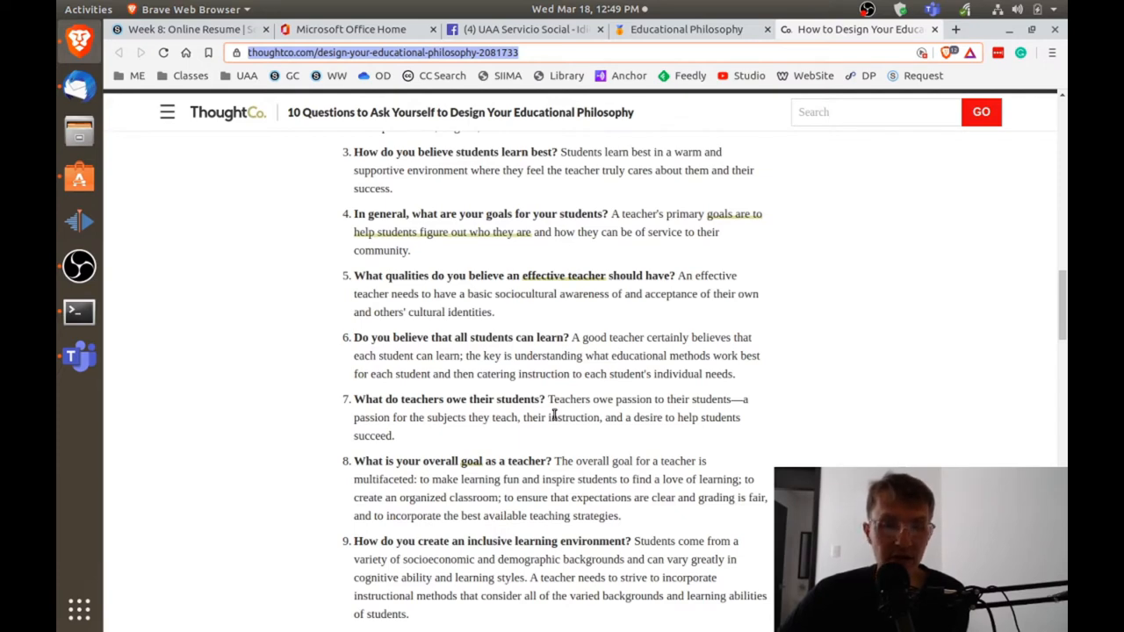
scroll("up", 3)
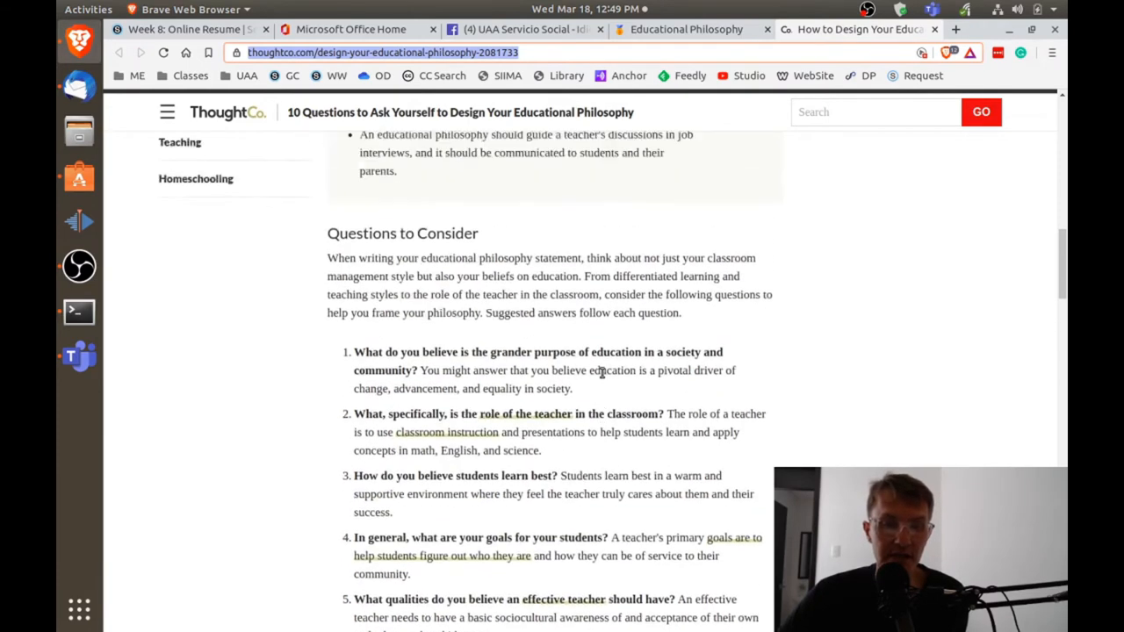
scroll("down", 3)
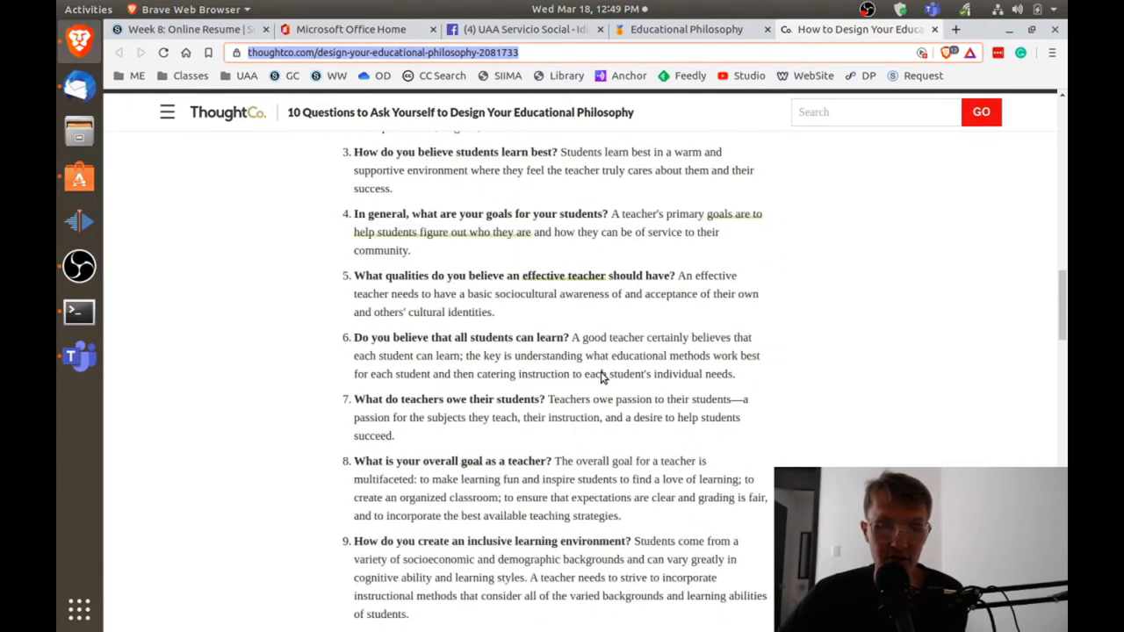
scroll("down", 3)
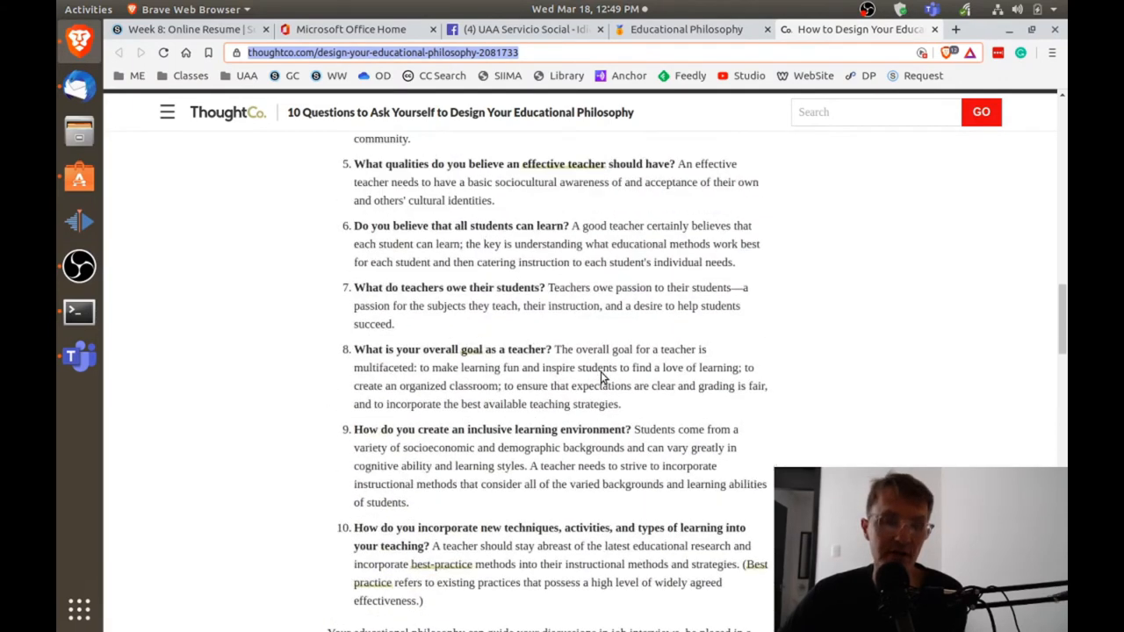
scroll("down", 3)
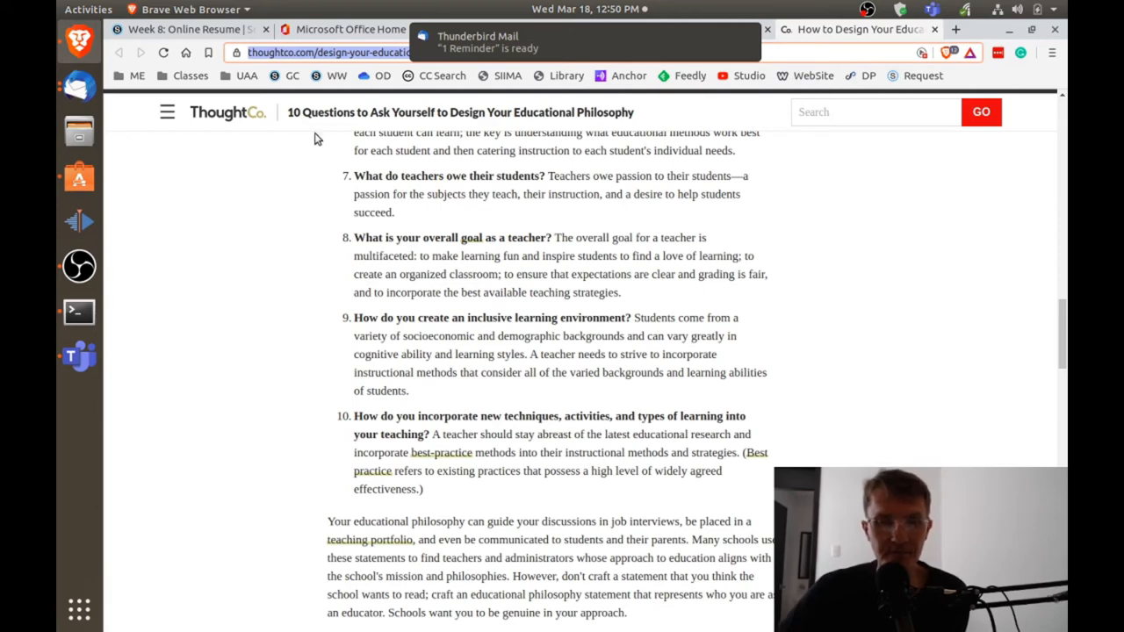
Go to the LinkedIn profile and scroll to its About summary on research interests
left_click(934, 29)
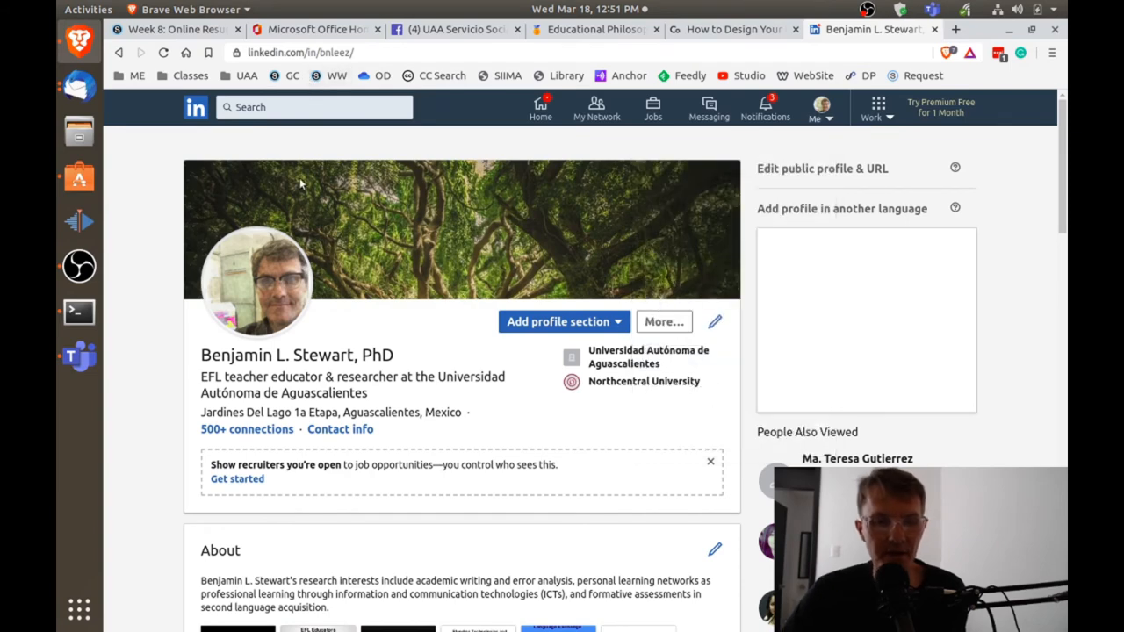
scroll("down", 3)
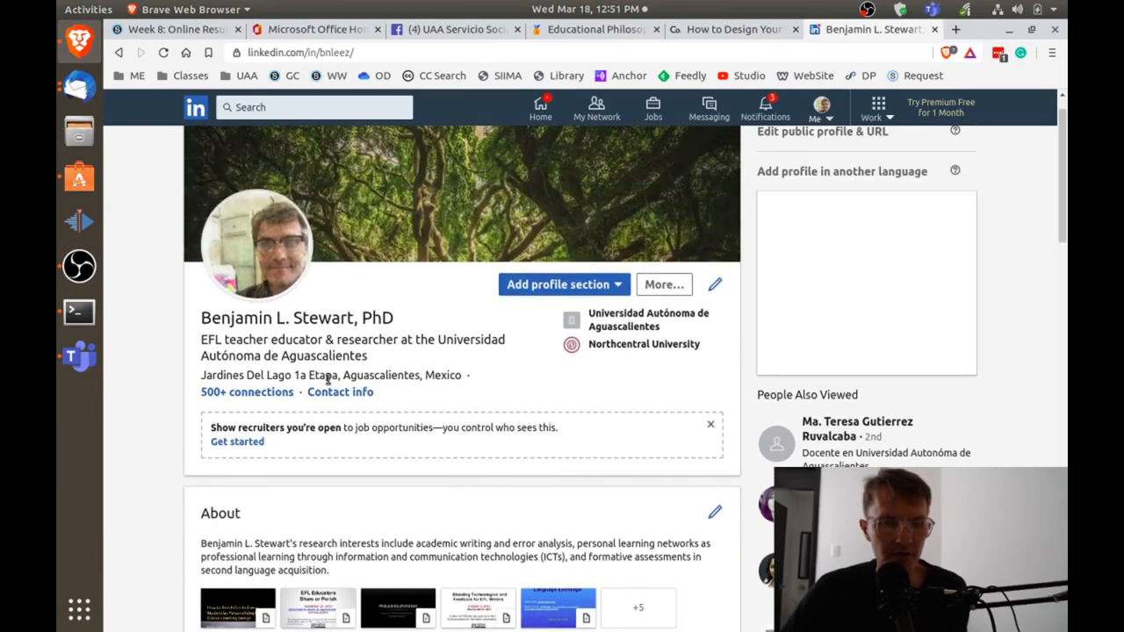
scroll("down", 3)
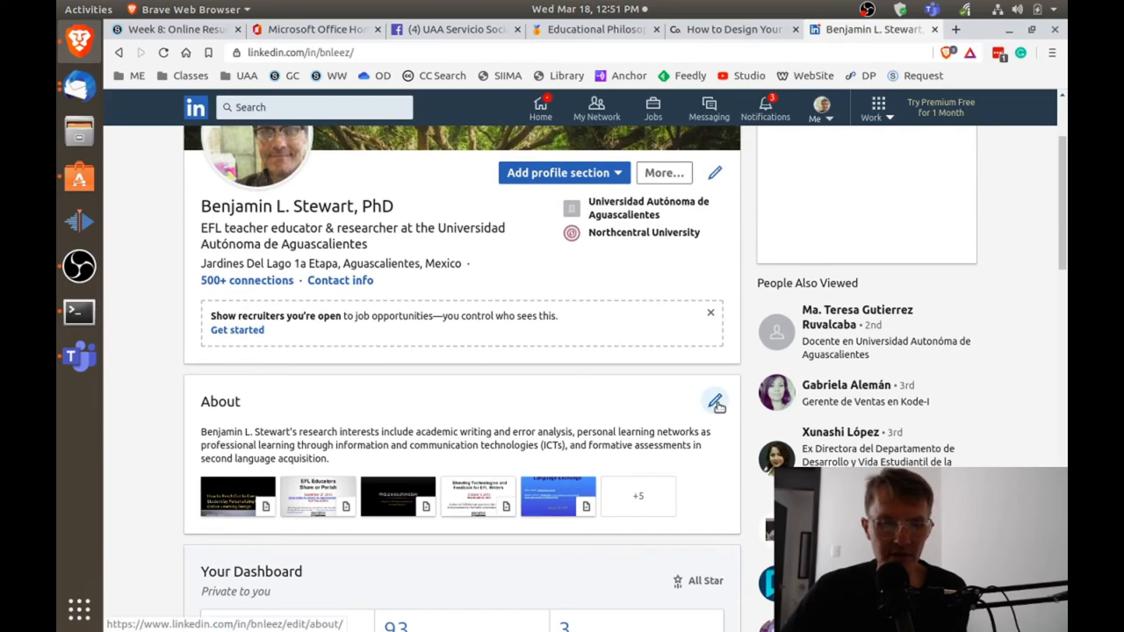
Open LinkedIn's About editor, exit it unchanged, and return to the ThoughtCo article
left_click(715, 402)
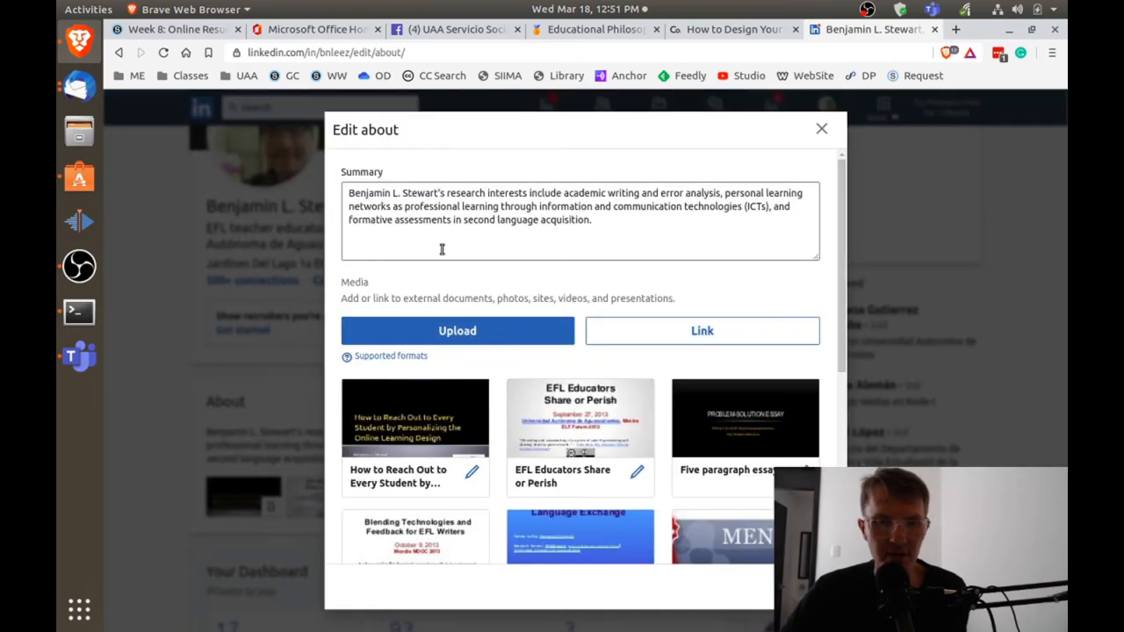
mouse_move(823, 130)
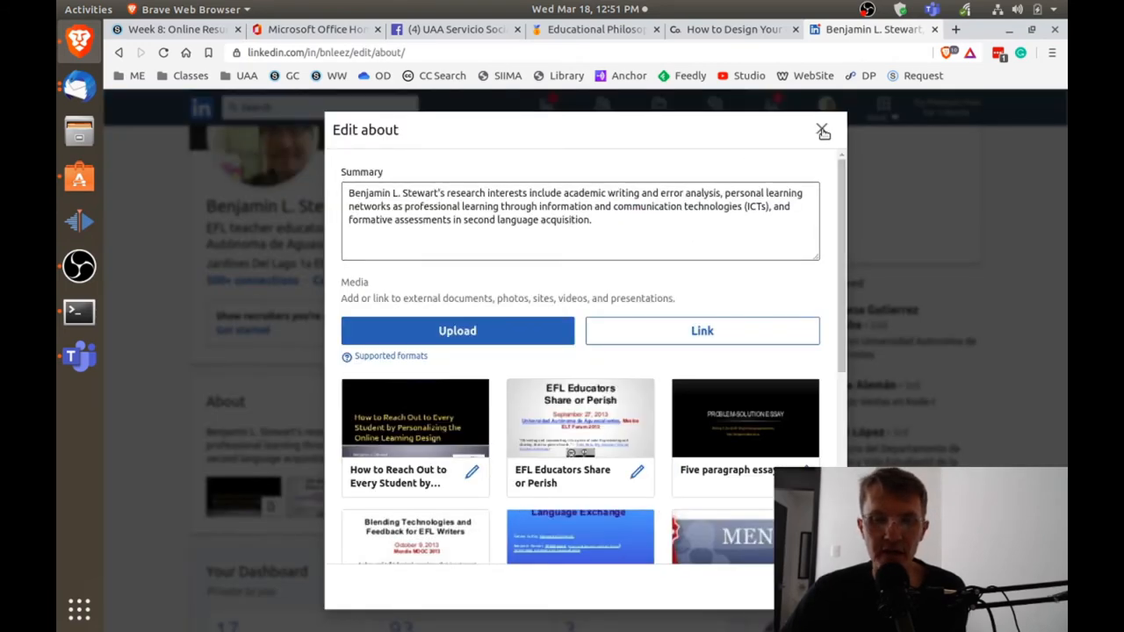
left_click(823, 131)
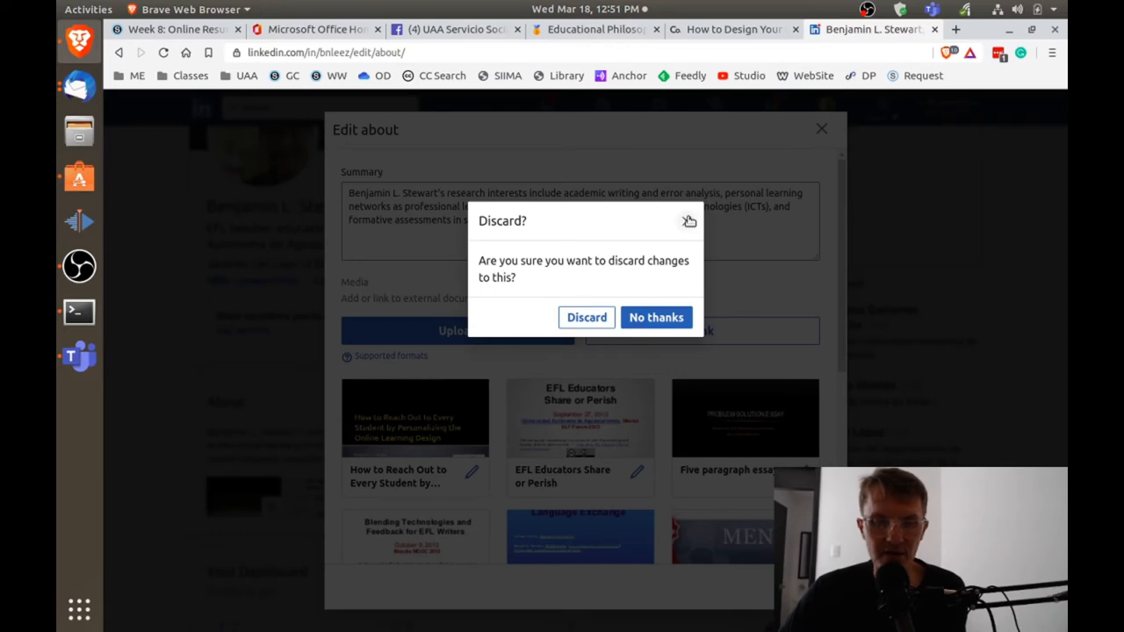
left_click(656, 317)
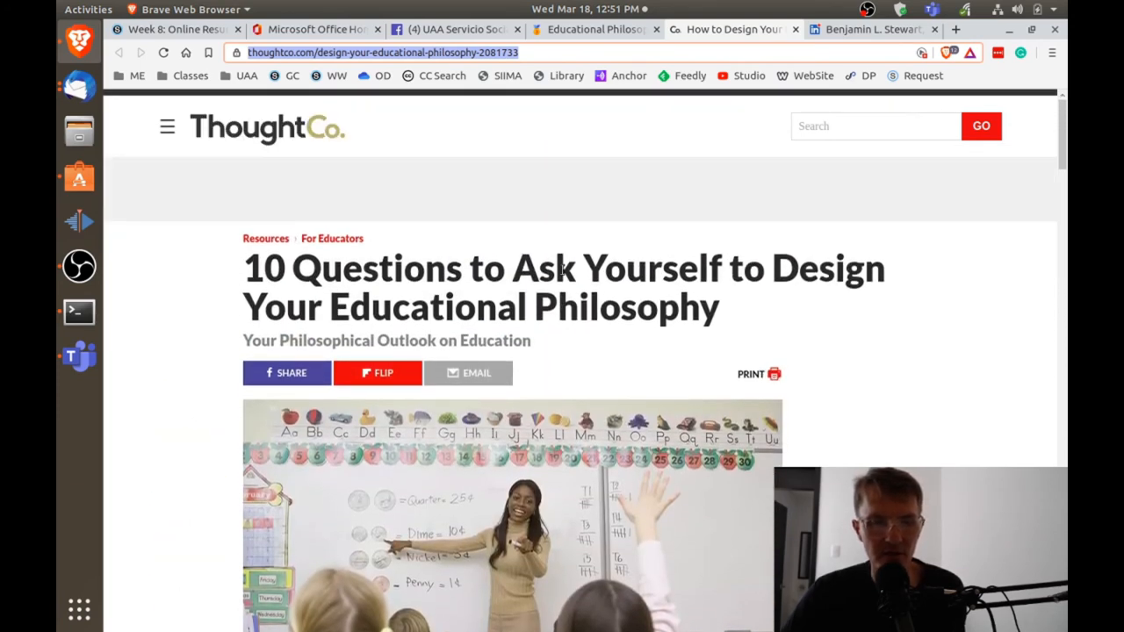
Scroll through the ten questions and settle on the Questions to Consider section
scroll("down", 3)
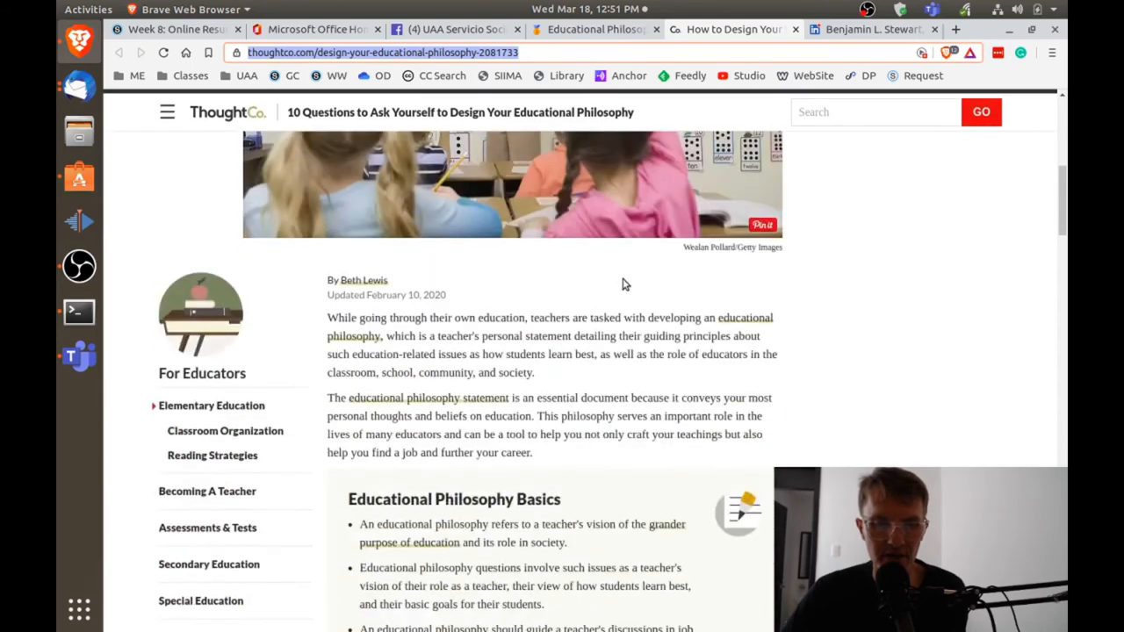
scroll("down", 3)
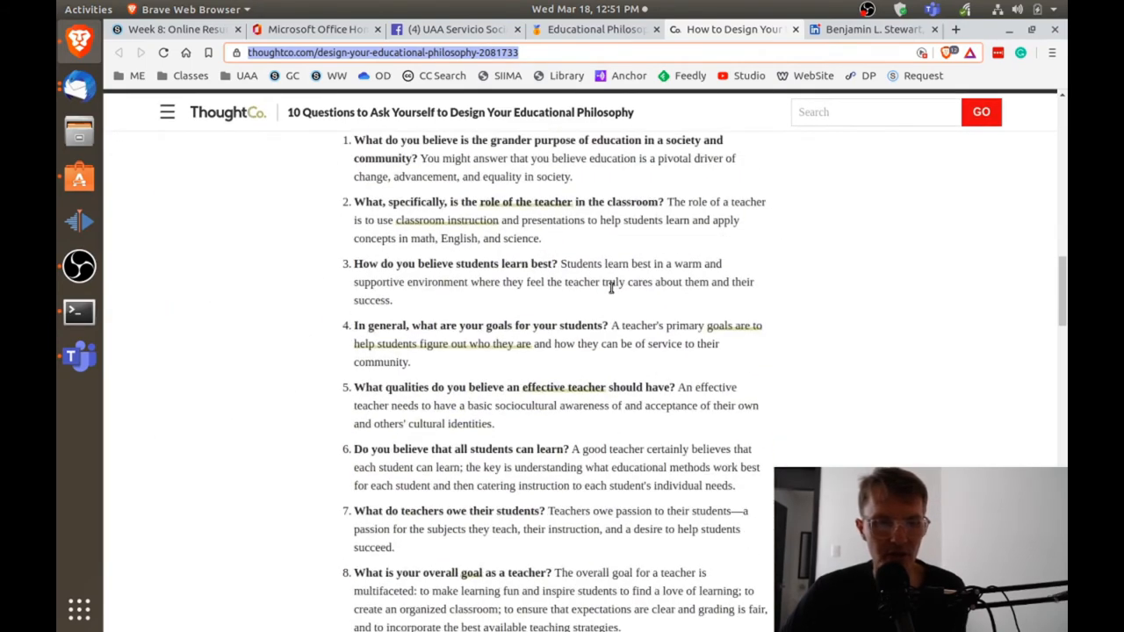
scroll("down", 3)
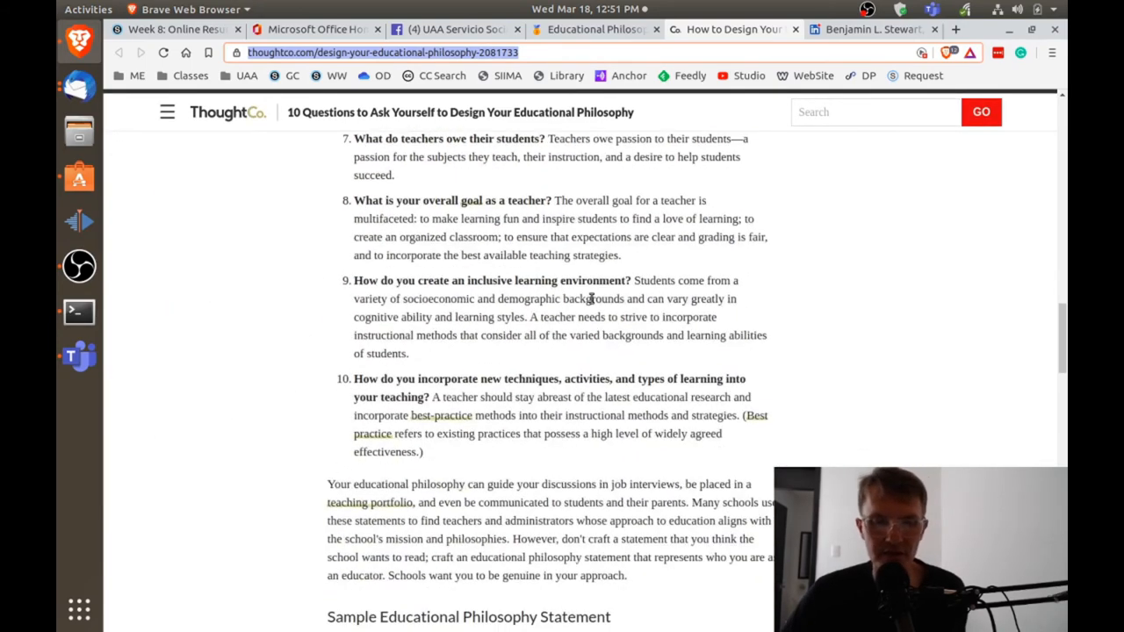
scroll("down", 3)
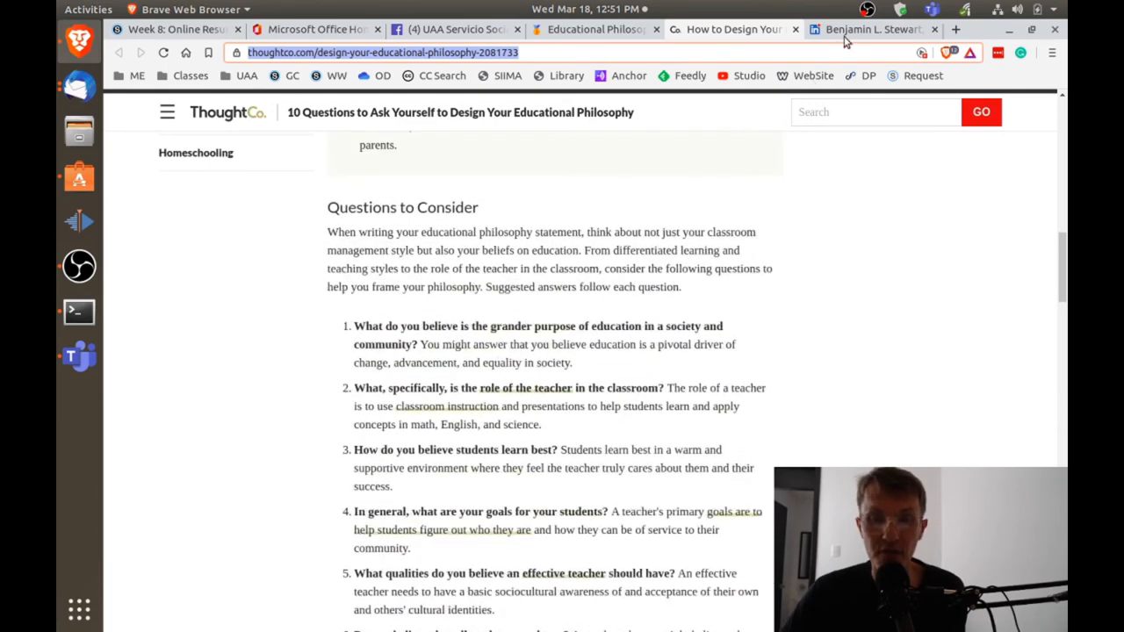
left_click(873, 29)
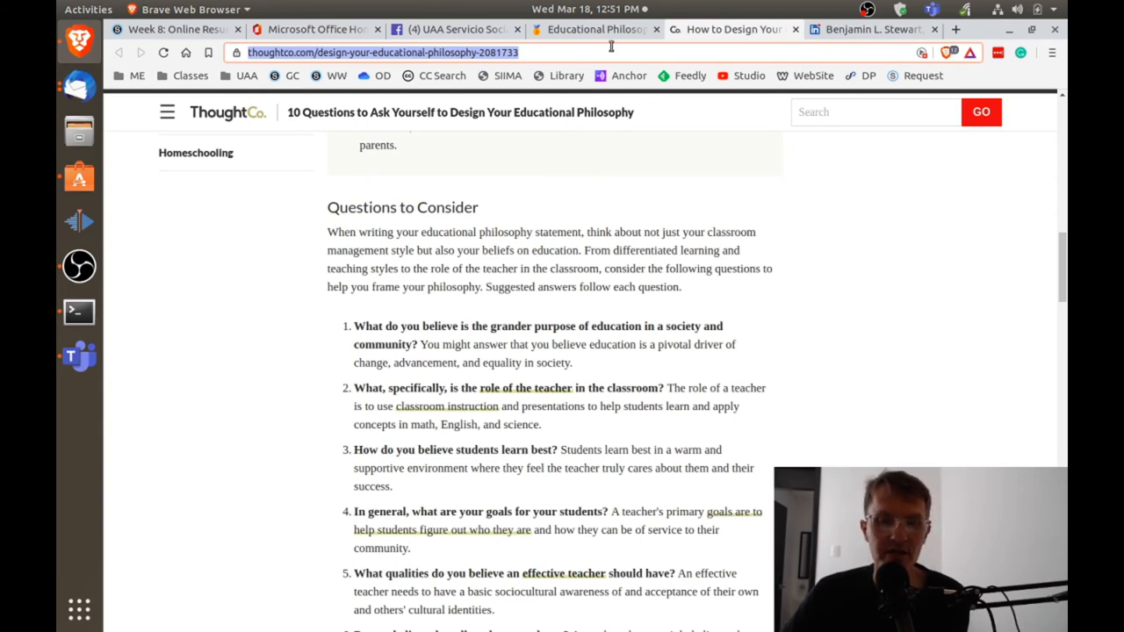
Back on LinkedIn, choose No thanks and close the About editor, then show the Schoology assignment
left_click(593, 29)
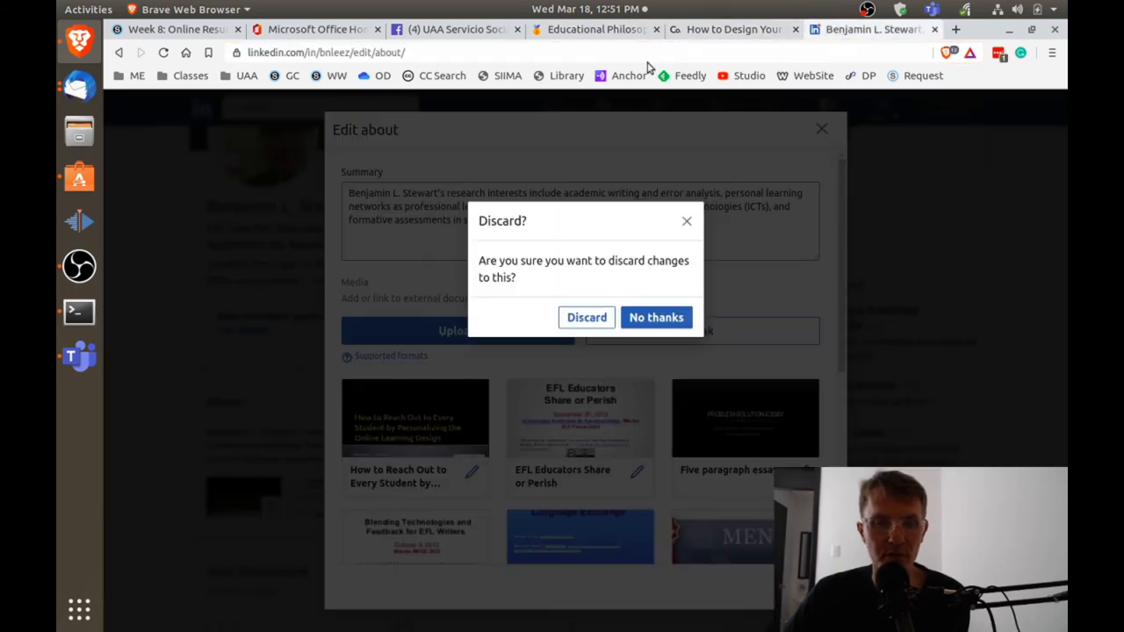
left_click(657, 317)
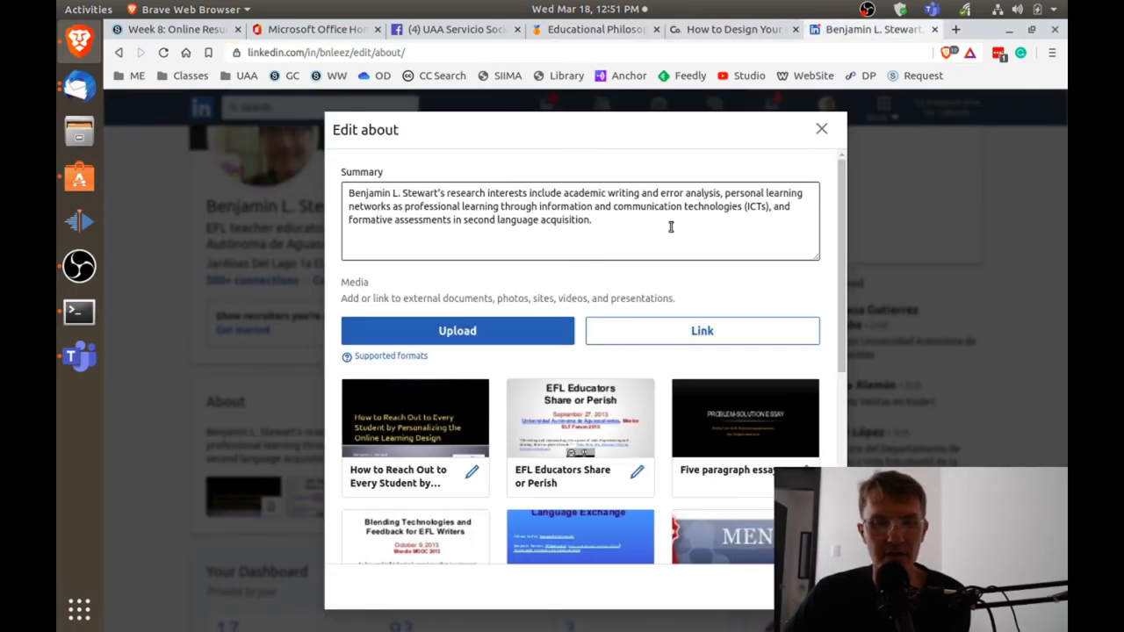
left_click(821, 129)
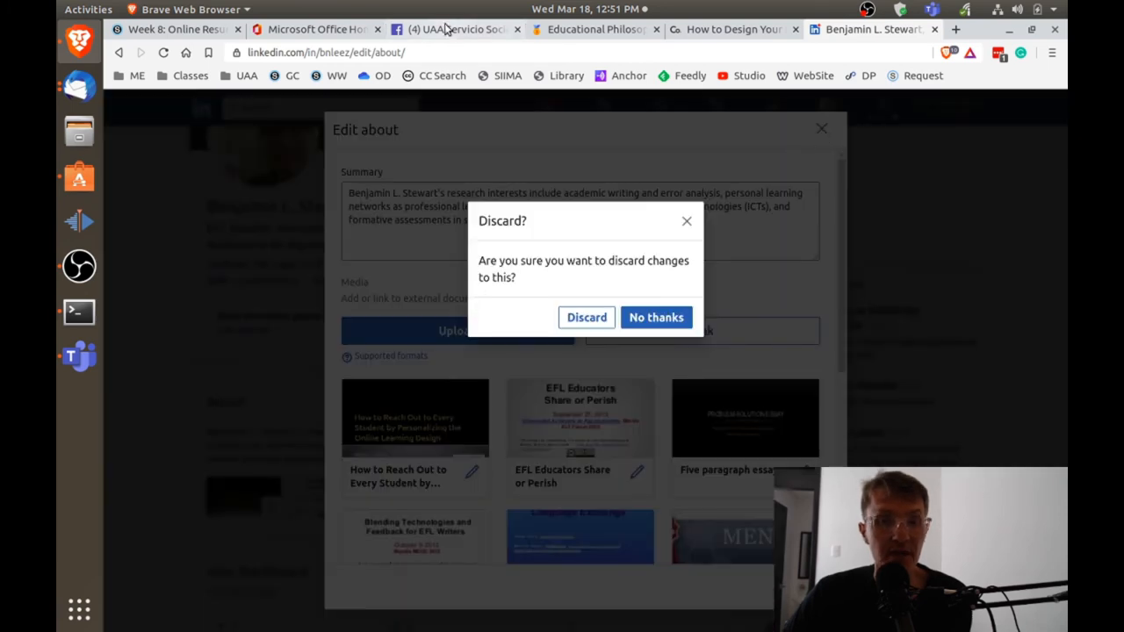
left_click(176, 29)
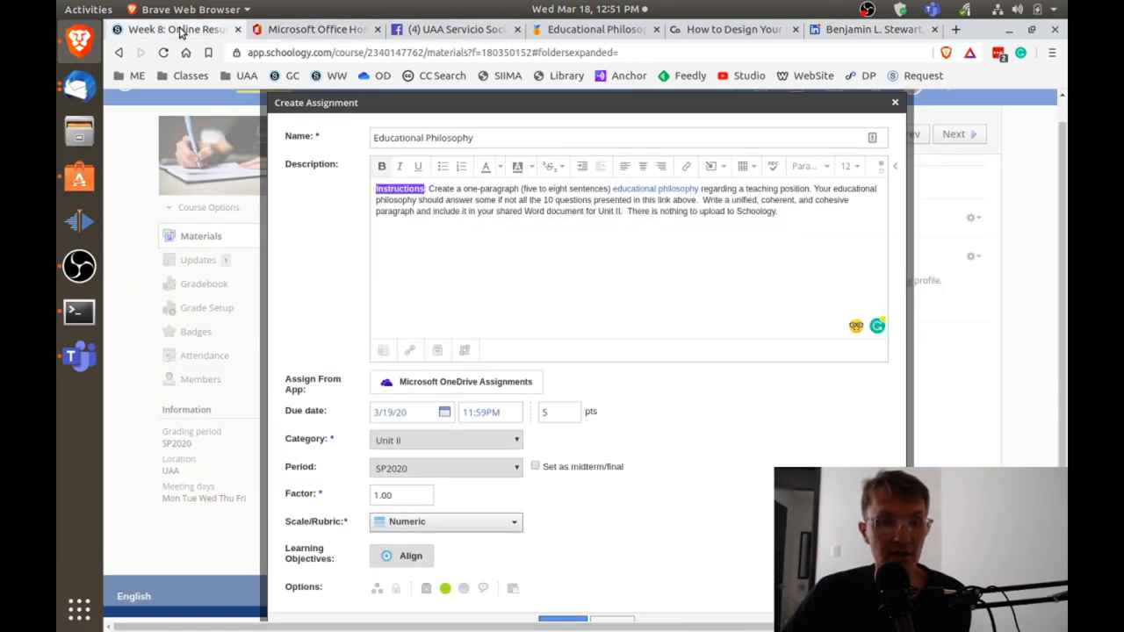
mouse_move(620, 279)
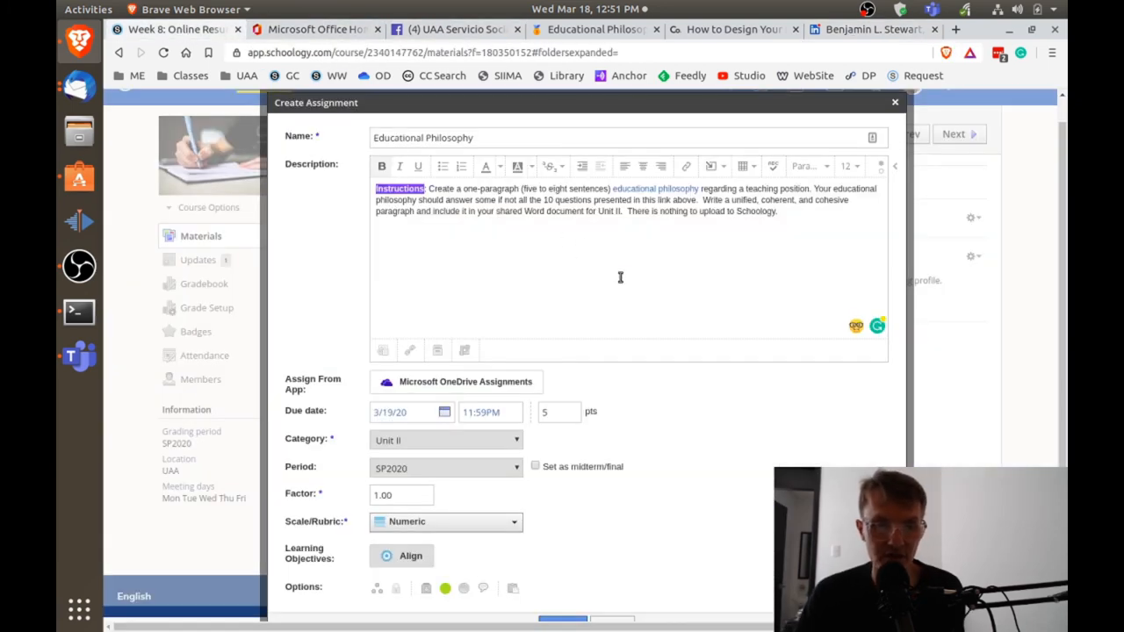